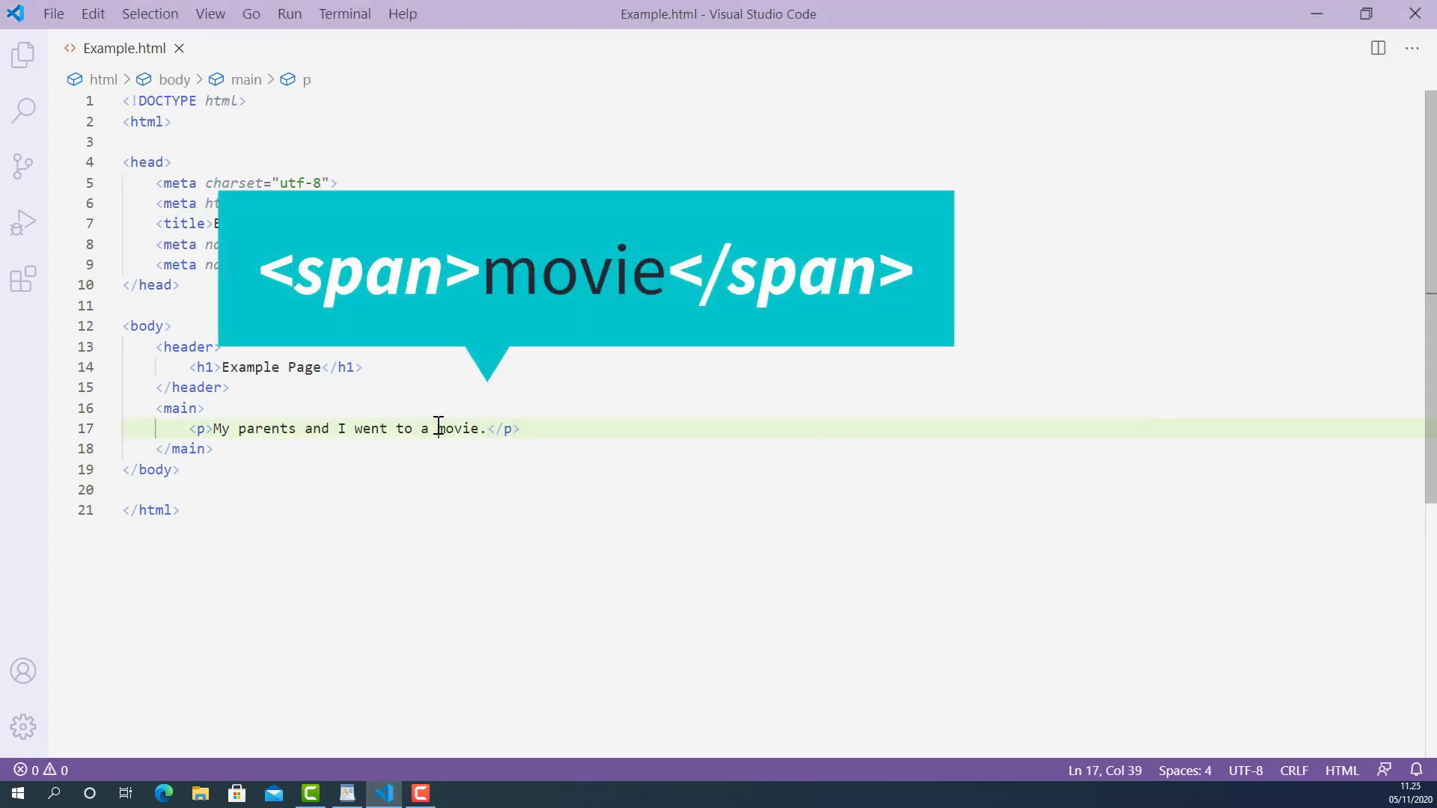
Wrap the word 'movie' on line 17 in <span>...</span> tags.
type("<")
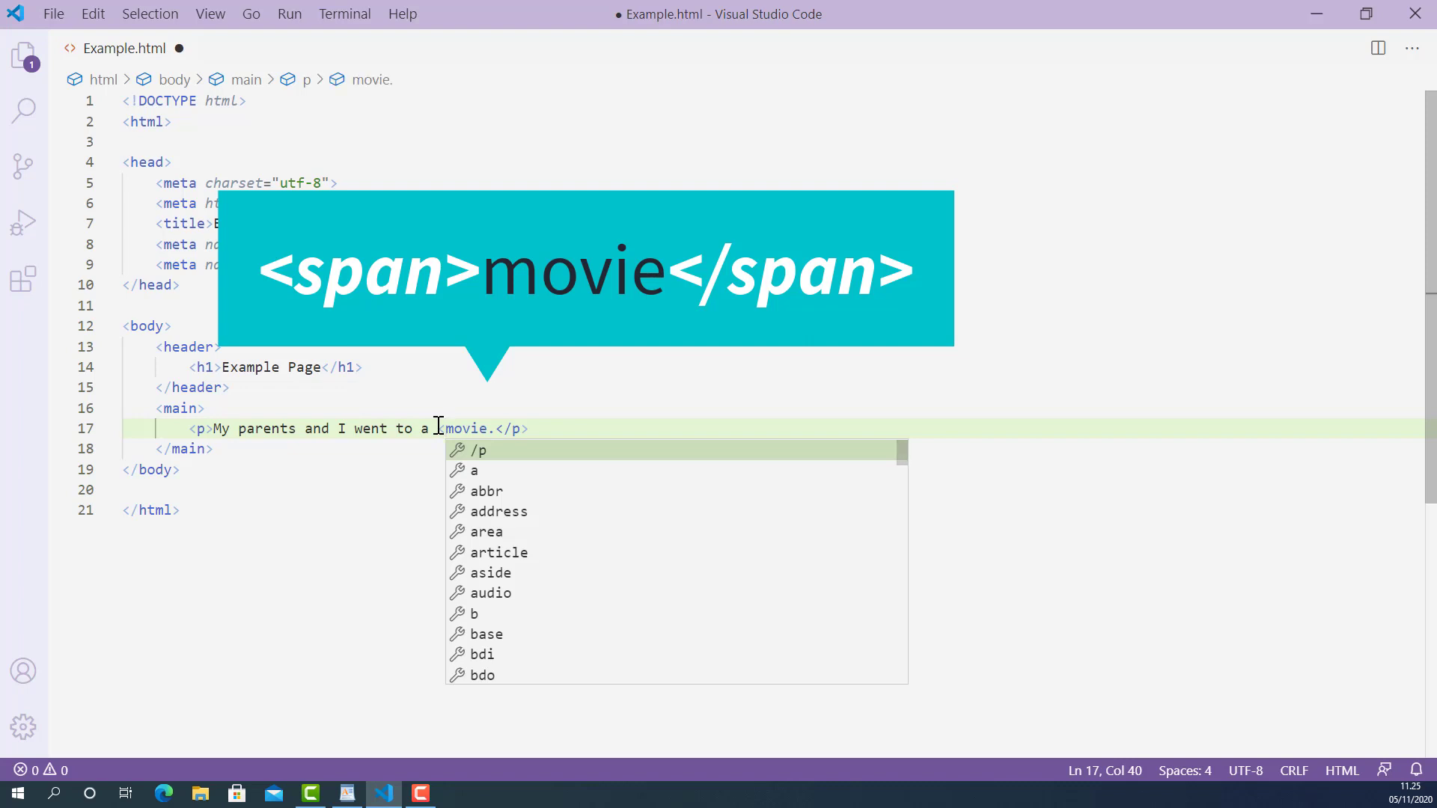
type("span>")
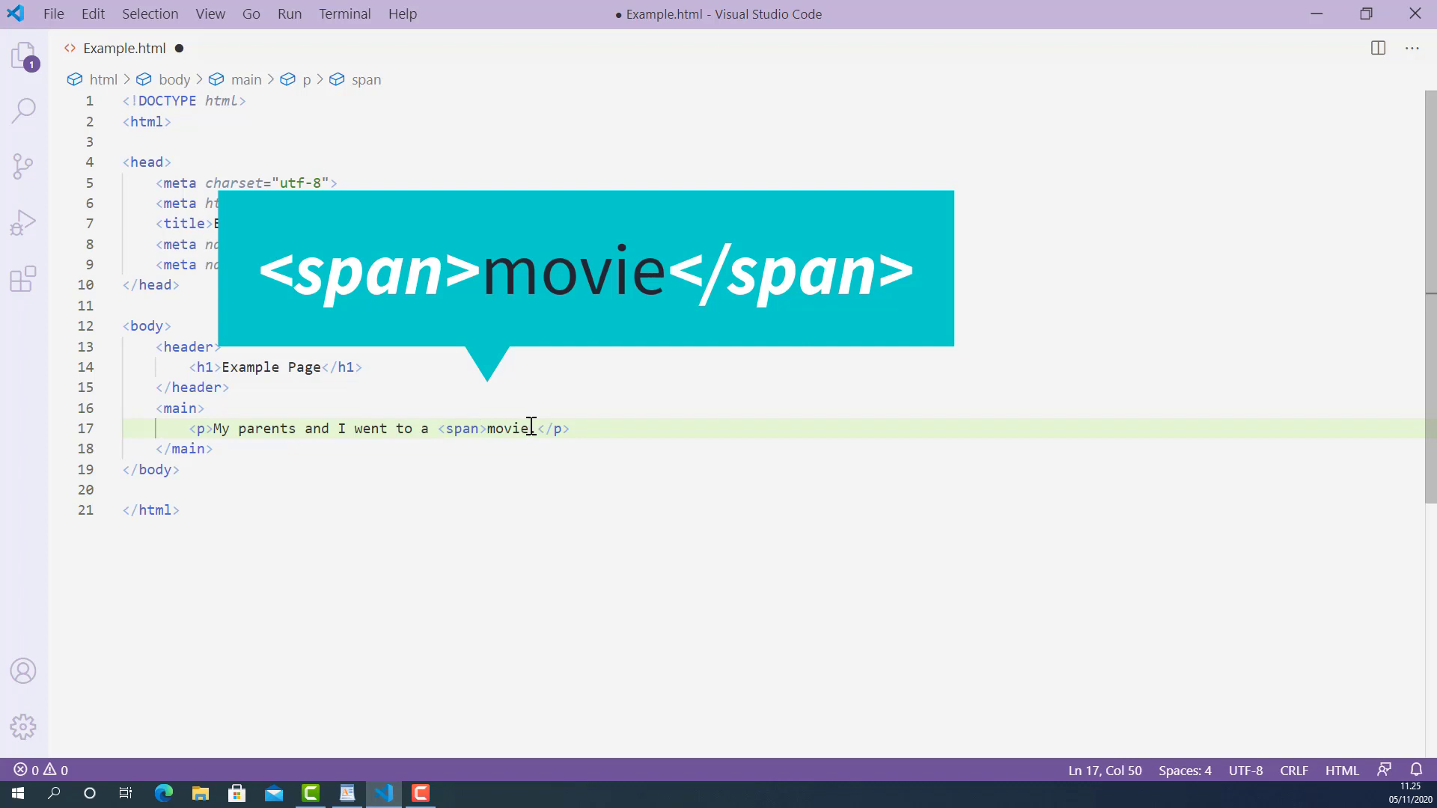
type("</span>.</")
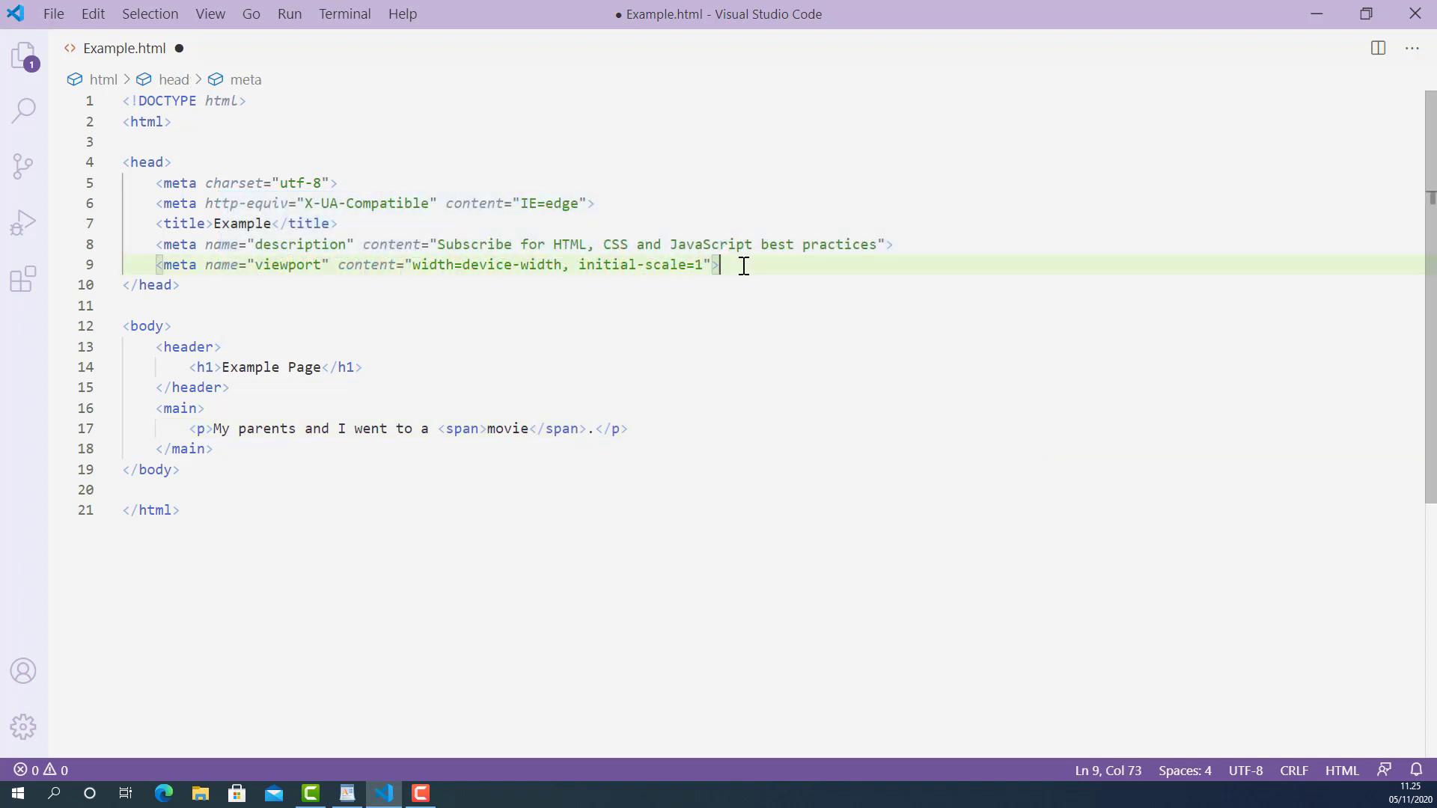
Add an empty <style></style> element in the head below the viewport meta tag.
key("Enter")
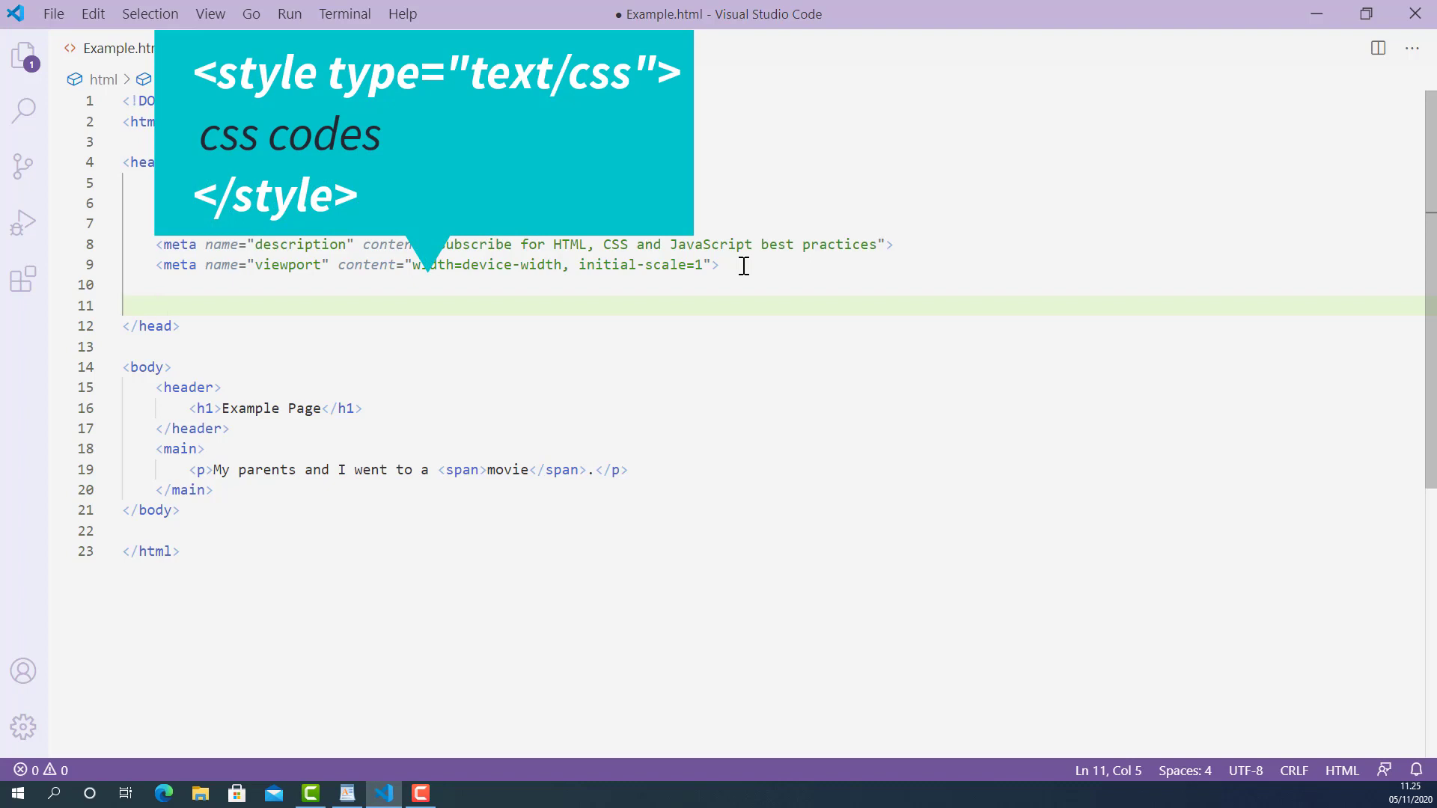
type("<")
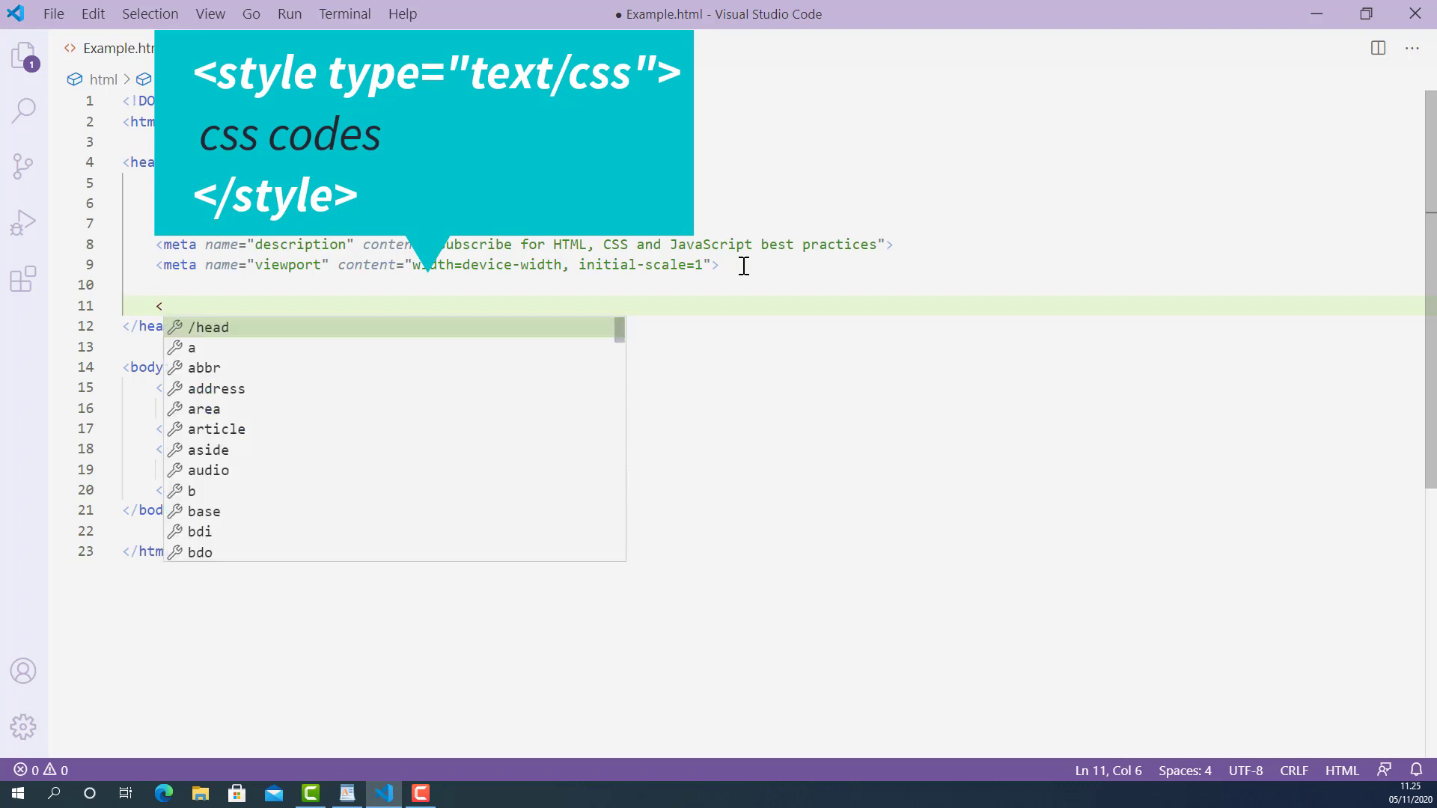
type("style>")
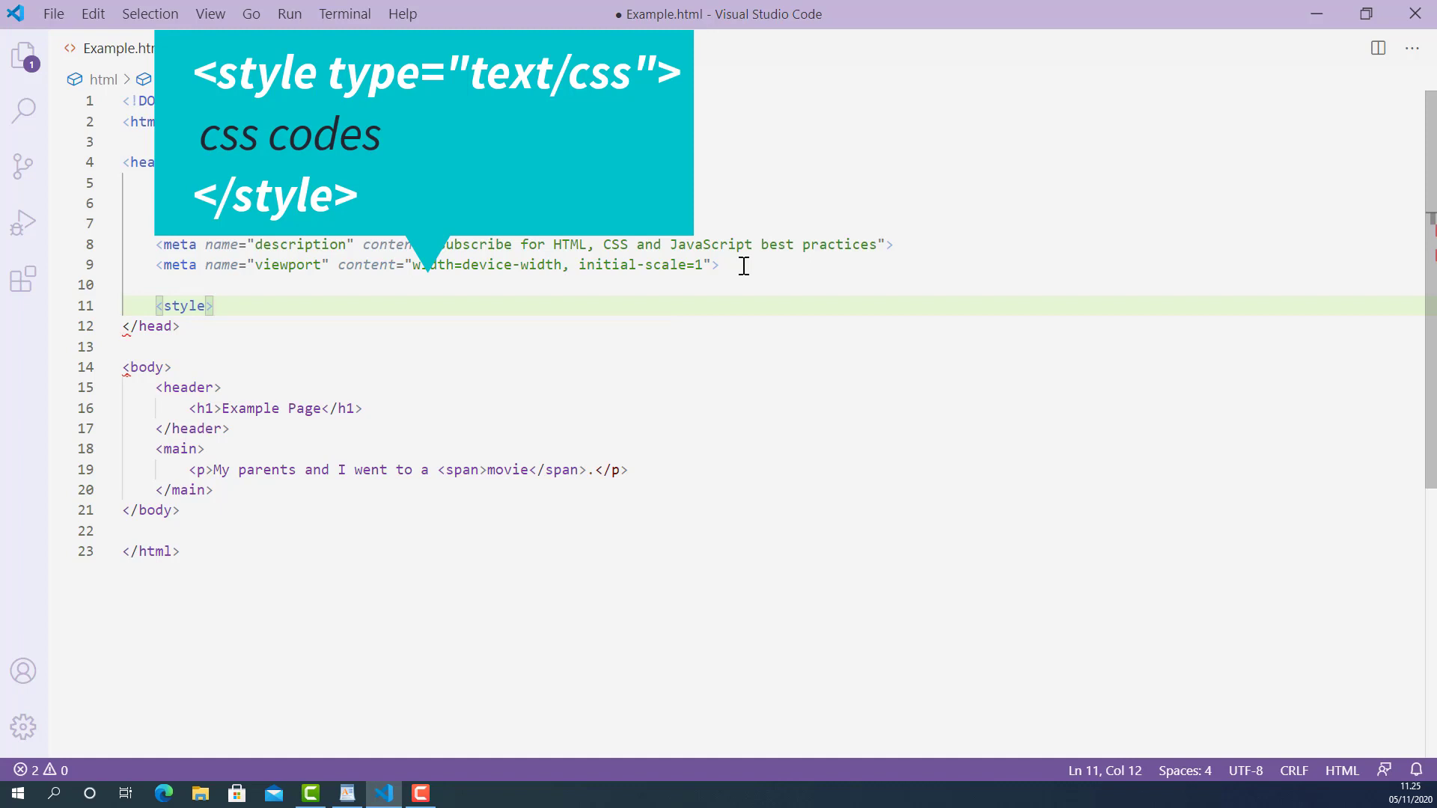
type("<")
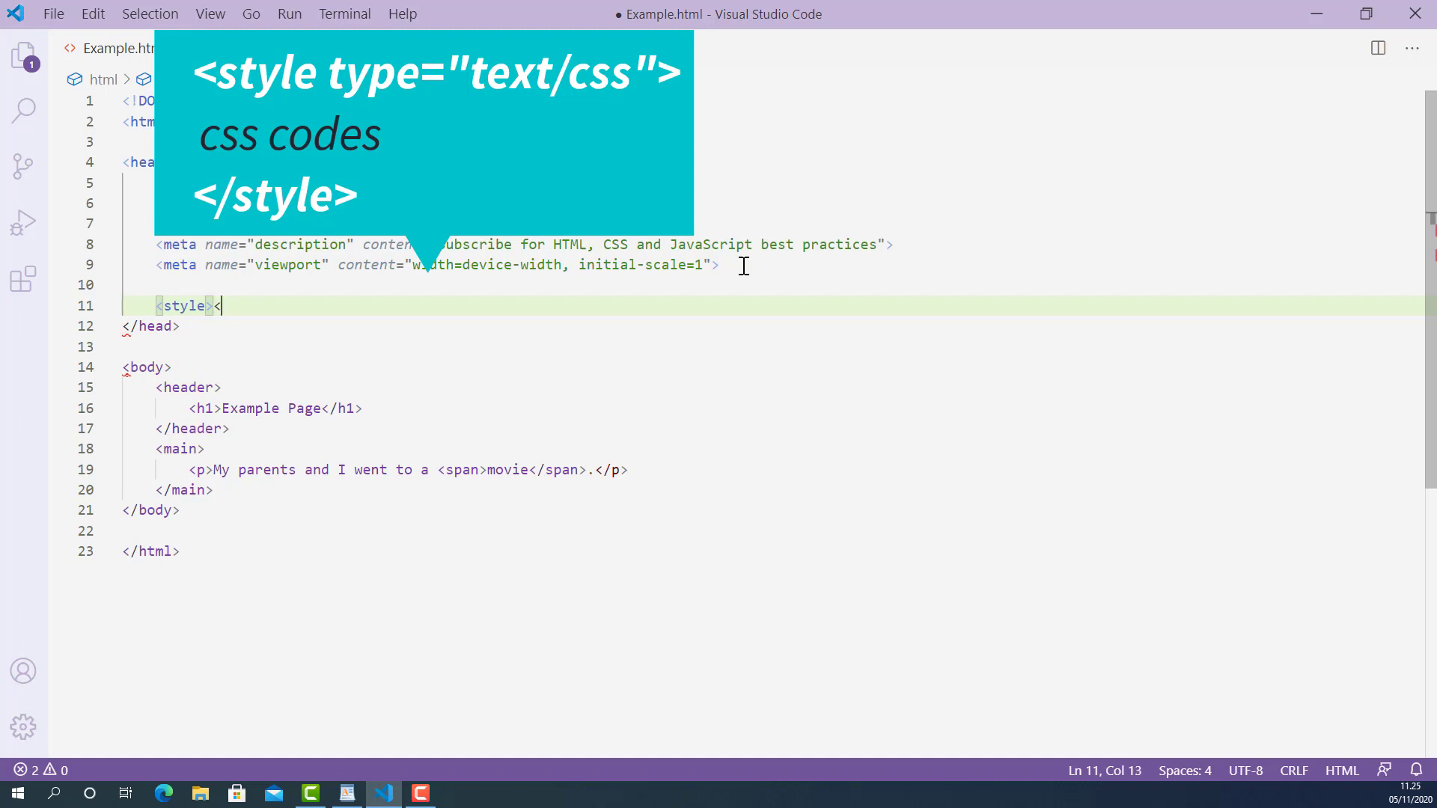
type("/style>")
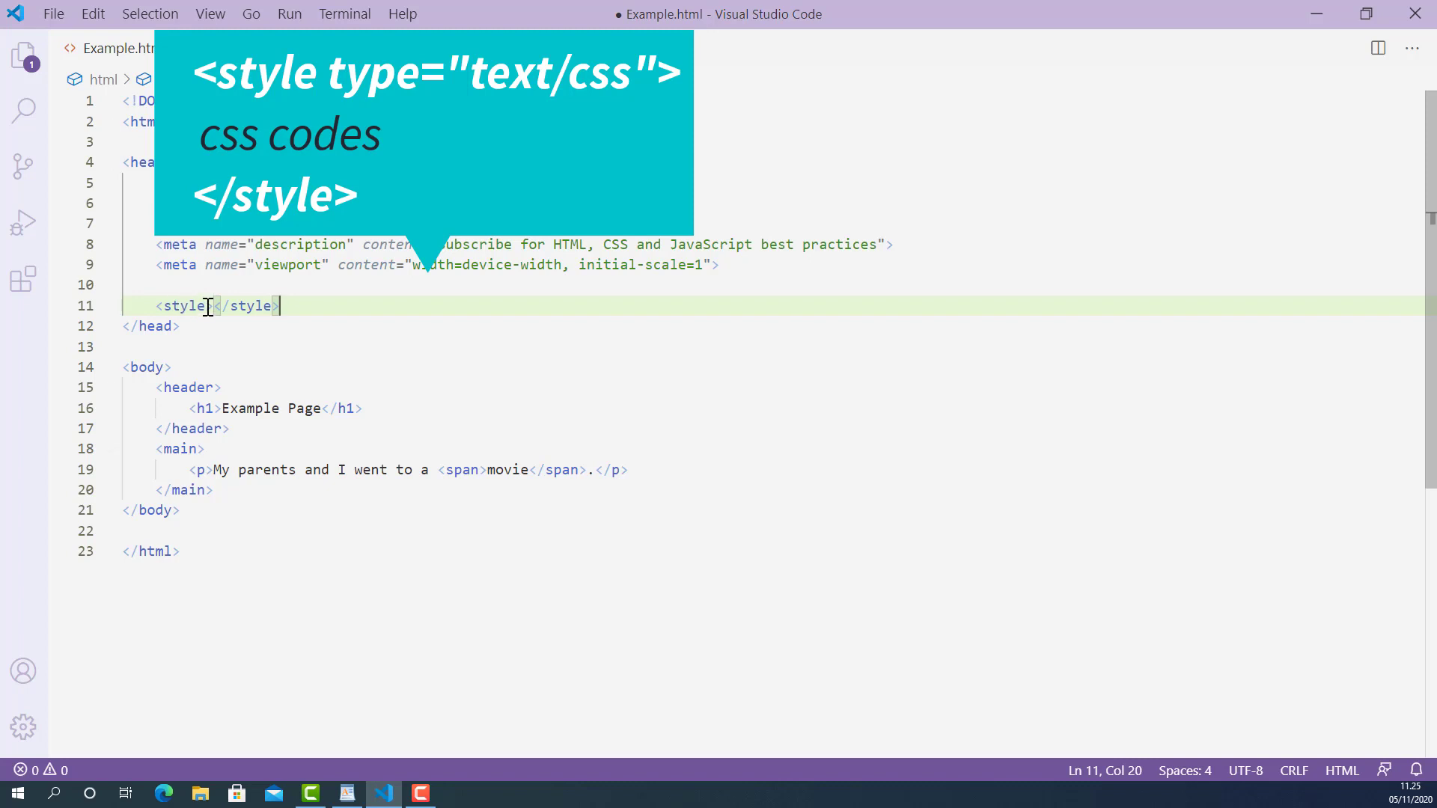
Give the opening style tag the attribute type="text/css".
type("type=")
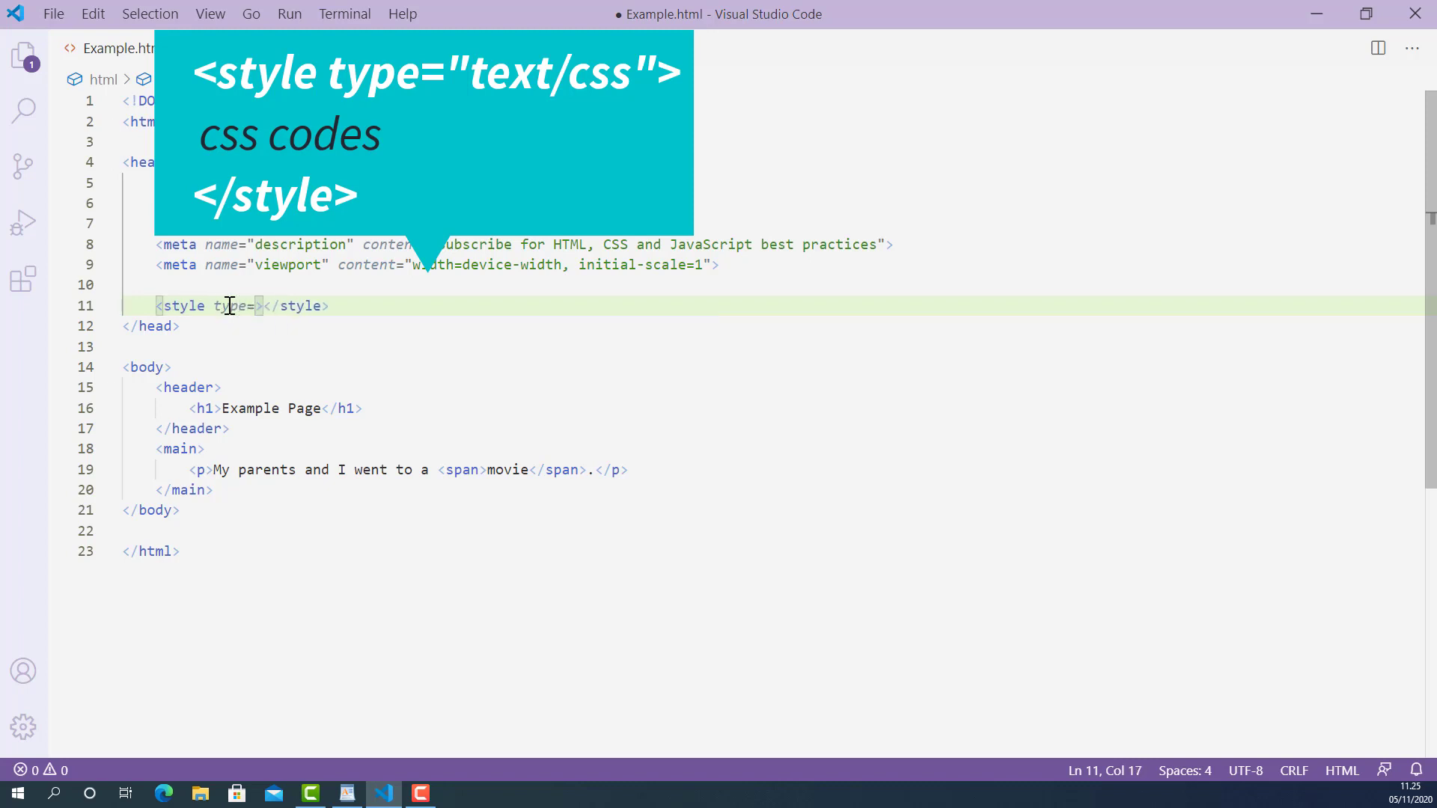
type("\"text\"")
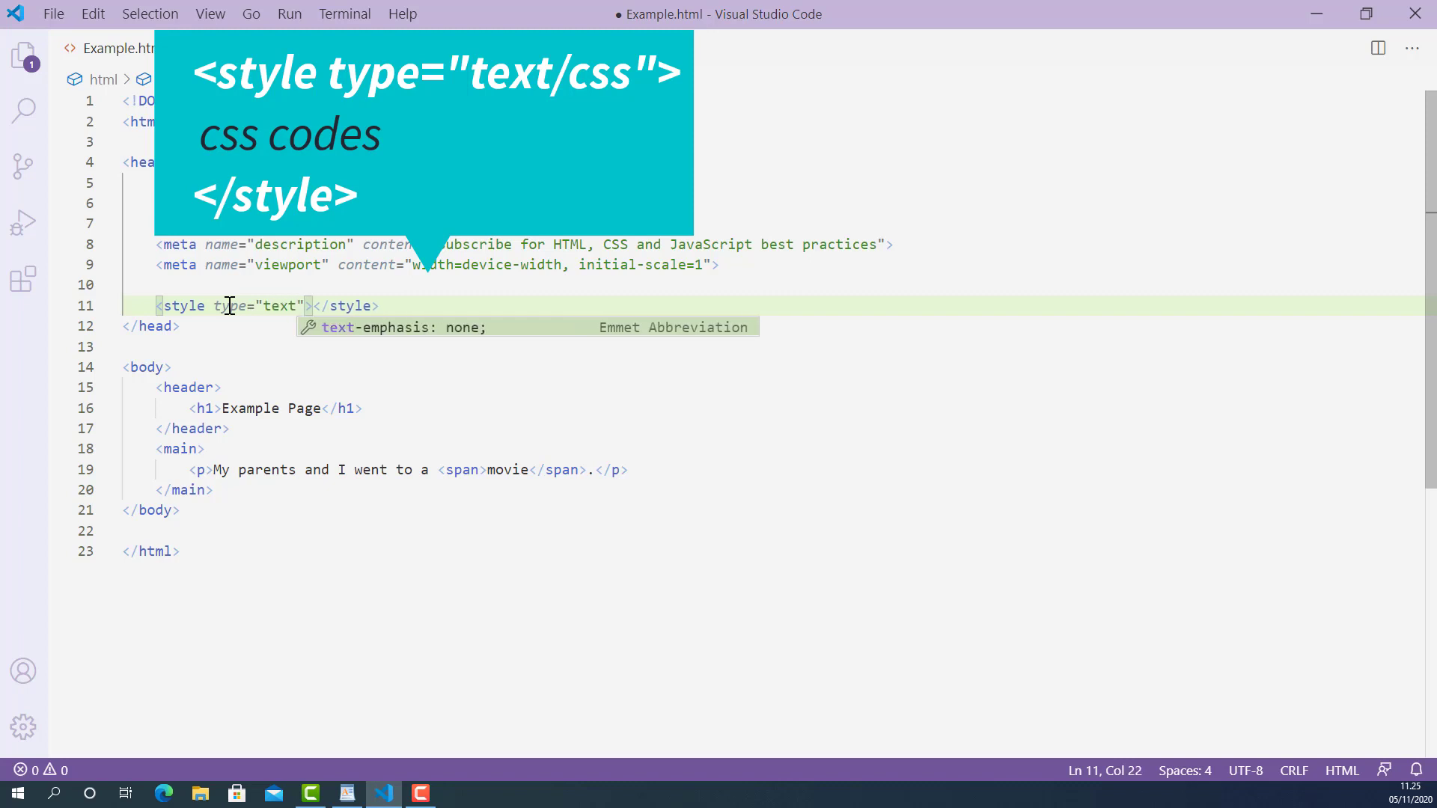
type("/css")
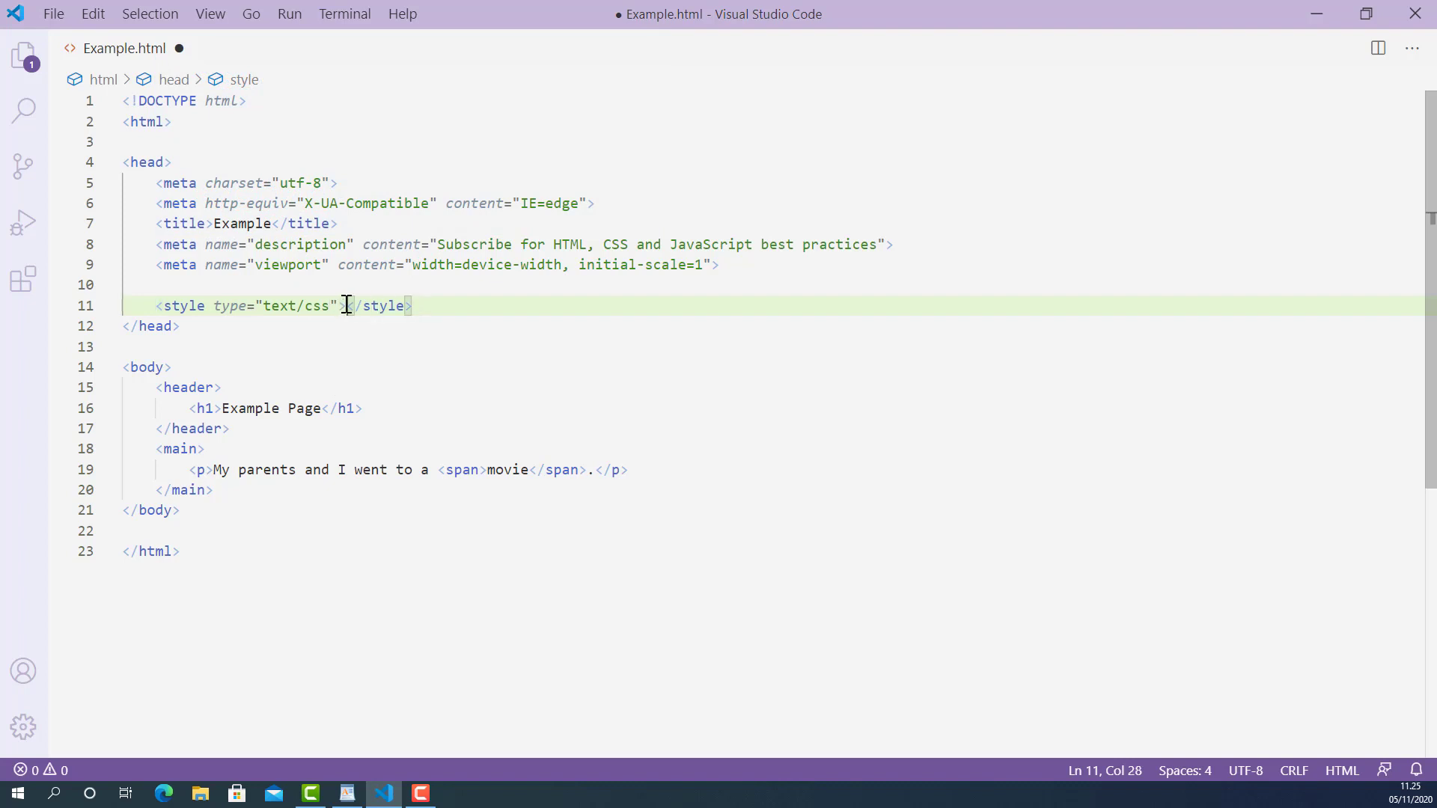
Write the rule span { color: green; } inside the style element.
key("Enter")
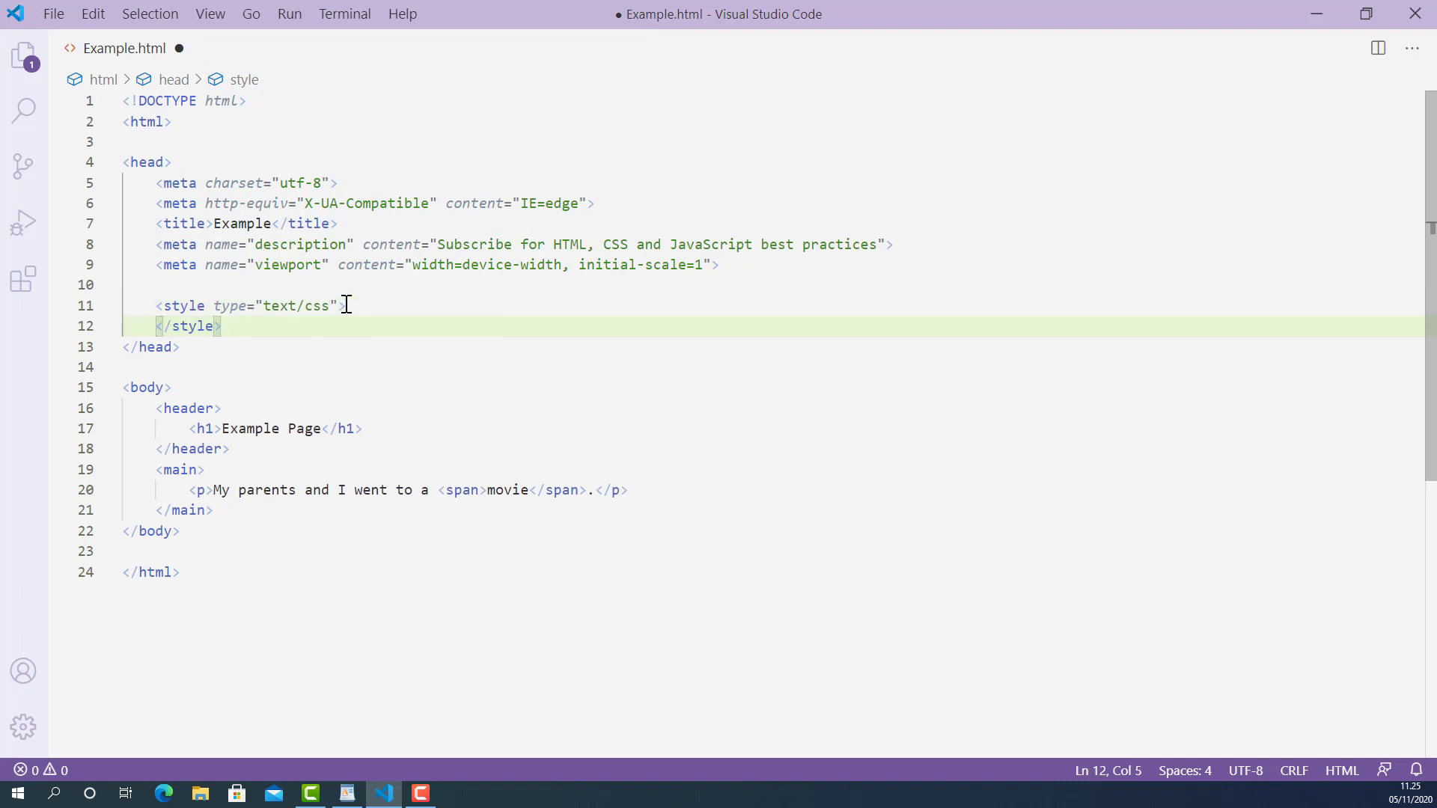
key("Enter")
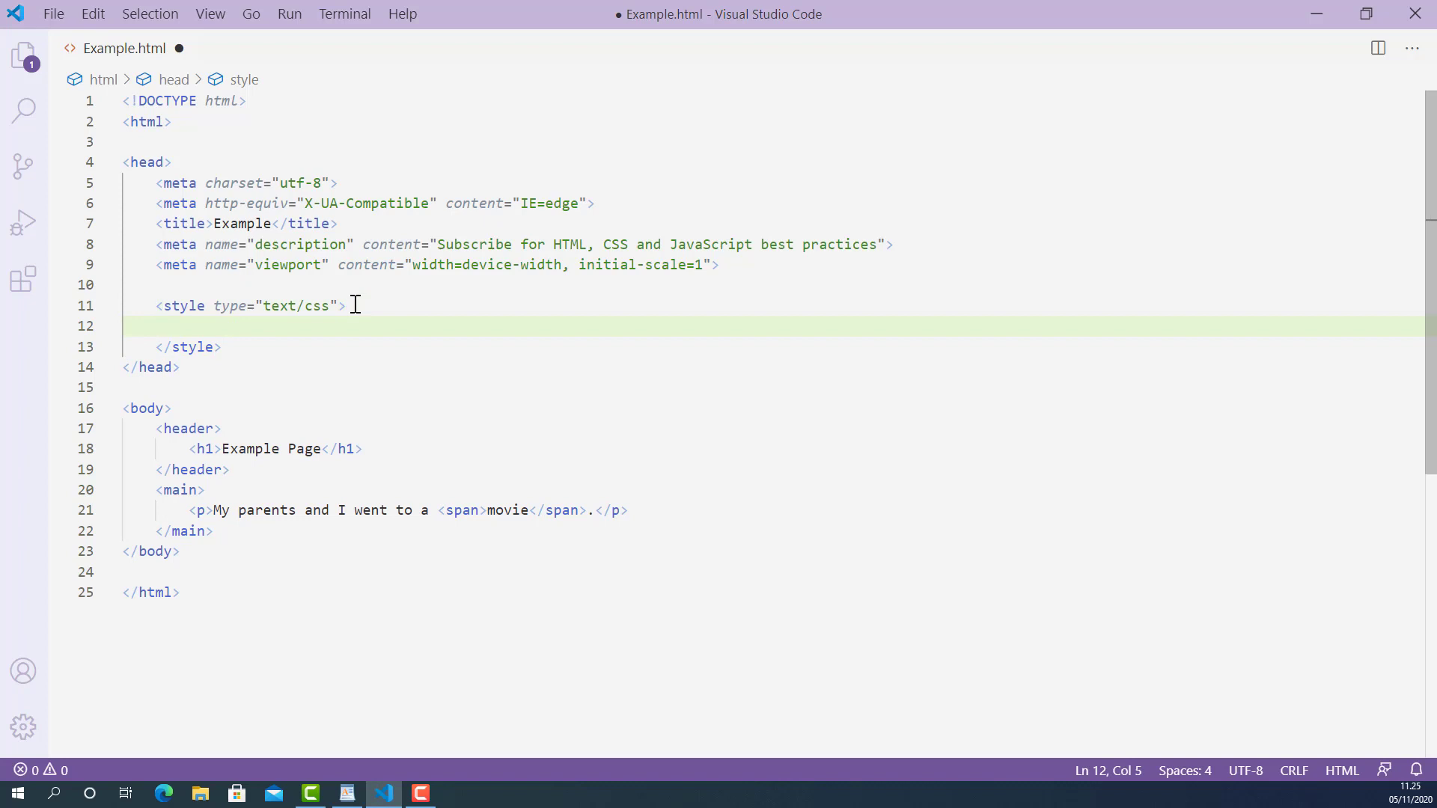
type("span")
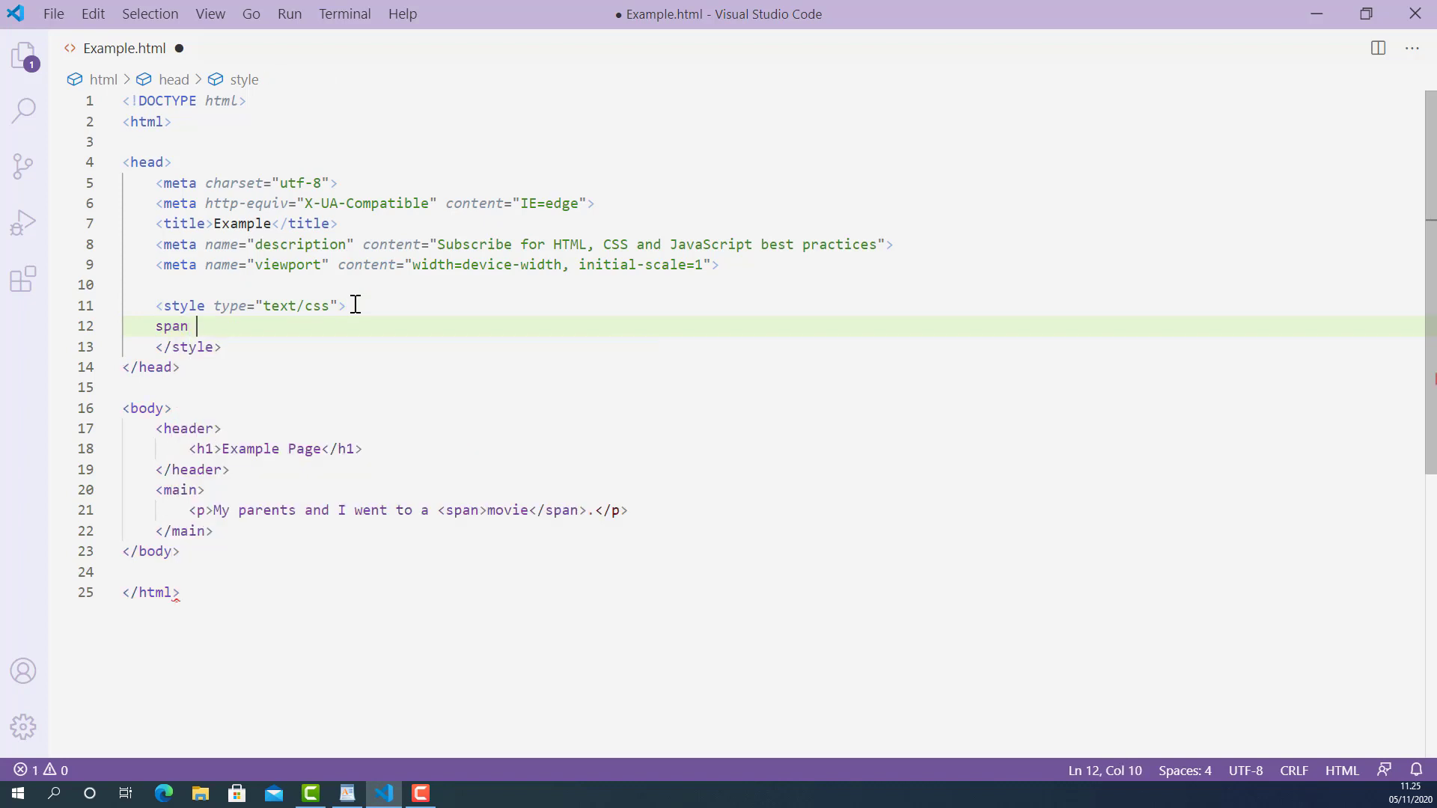
type("{")
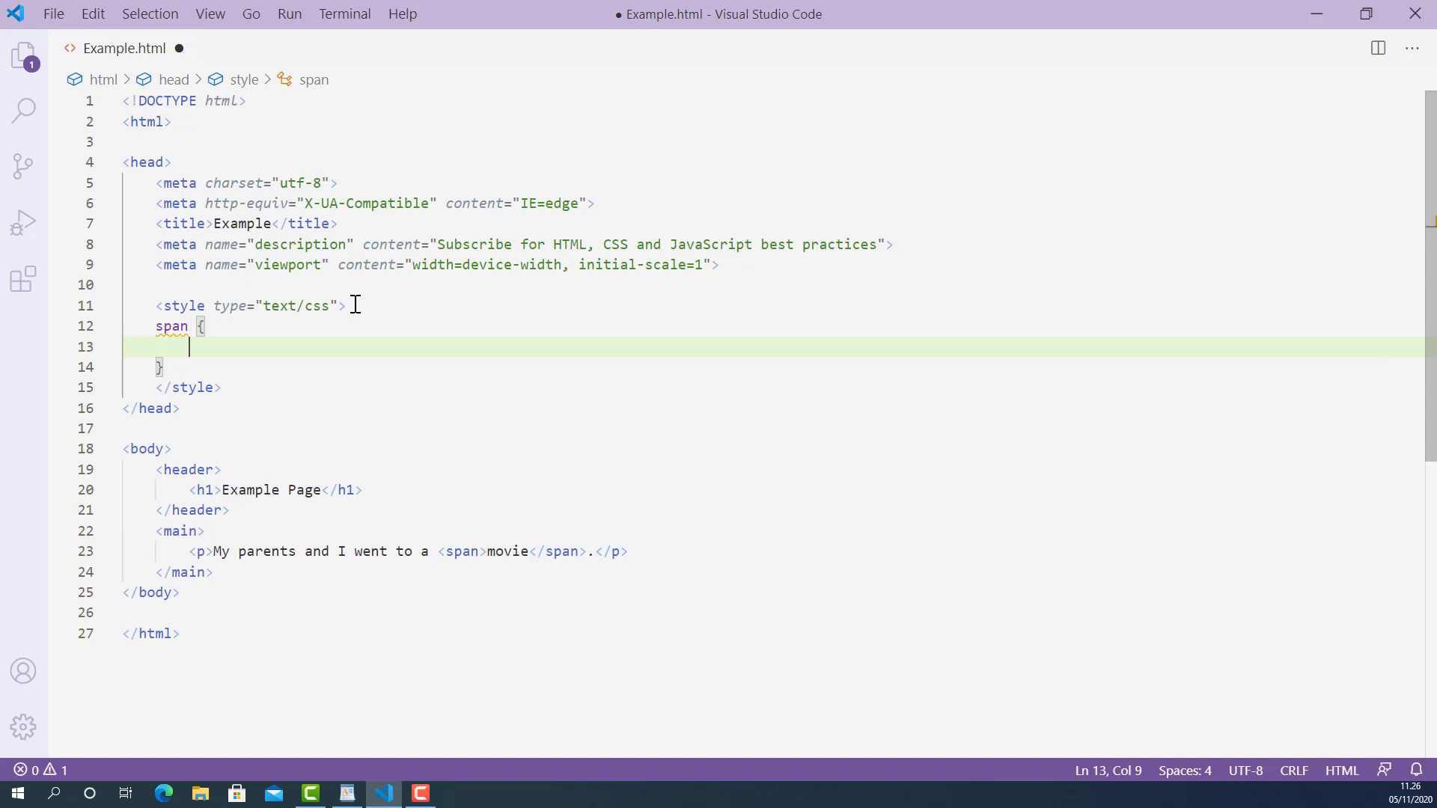
type("color:")
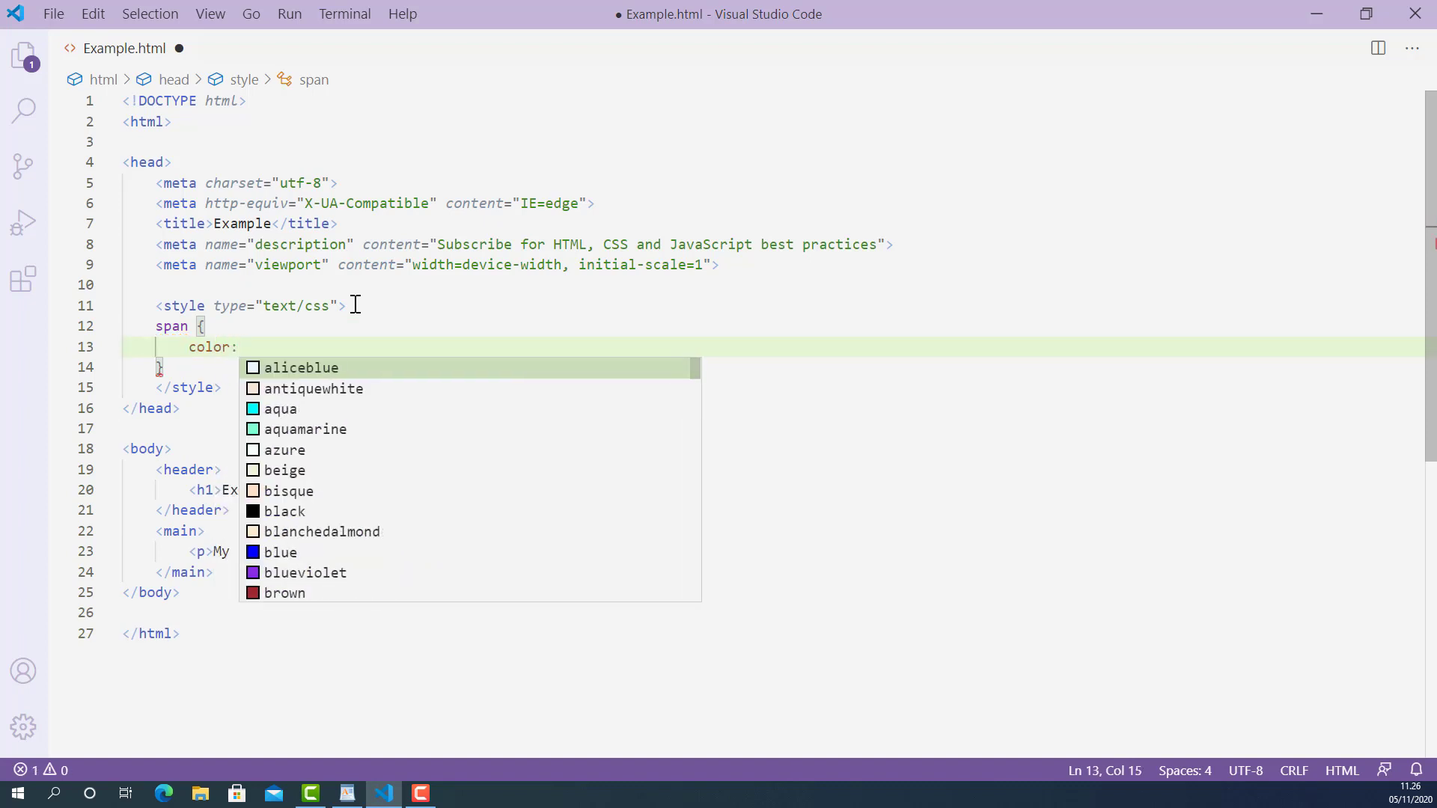
type("green")
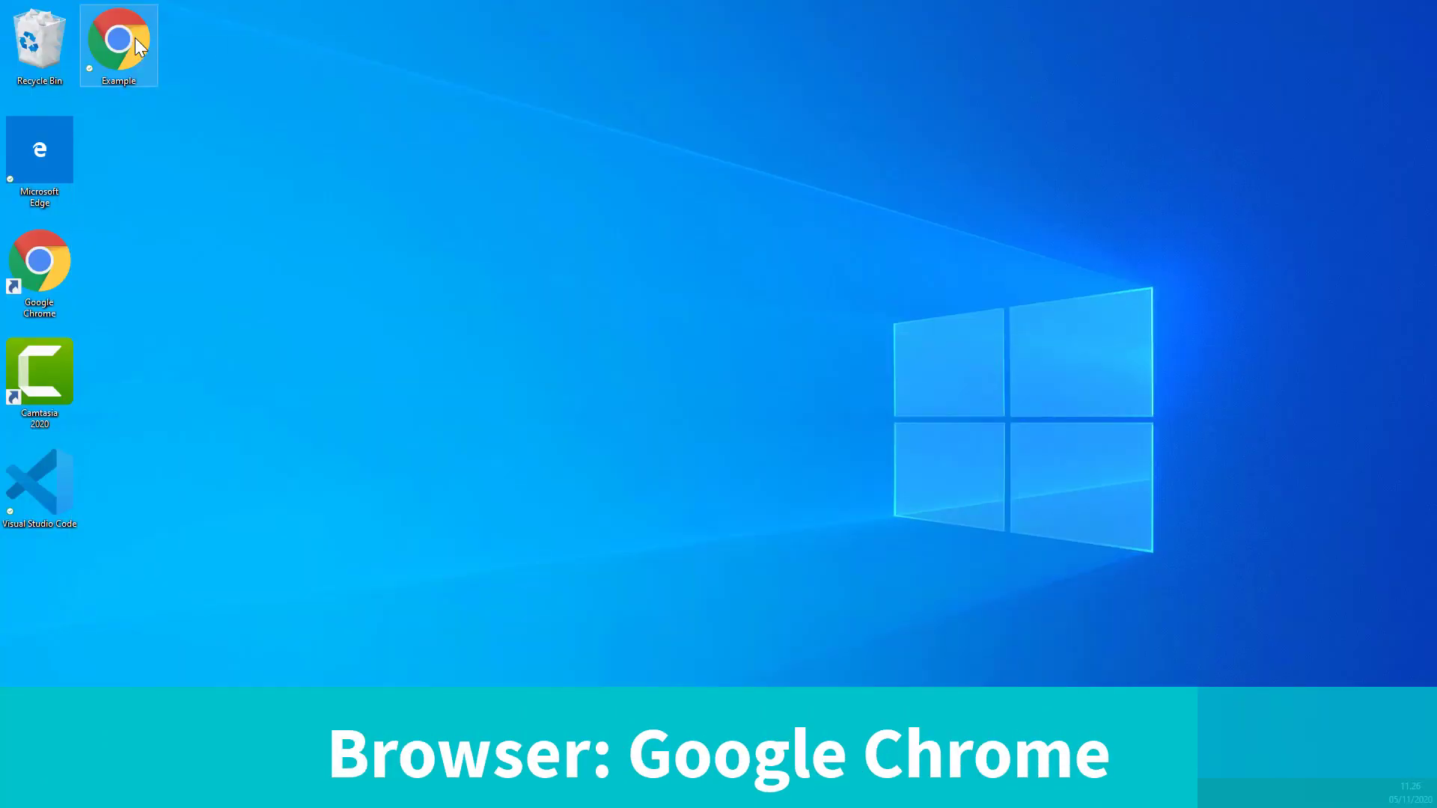
Open Example.html from the desktop in Chrome to show 'movie' in green.
double_click(118, 41)
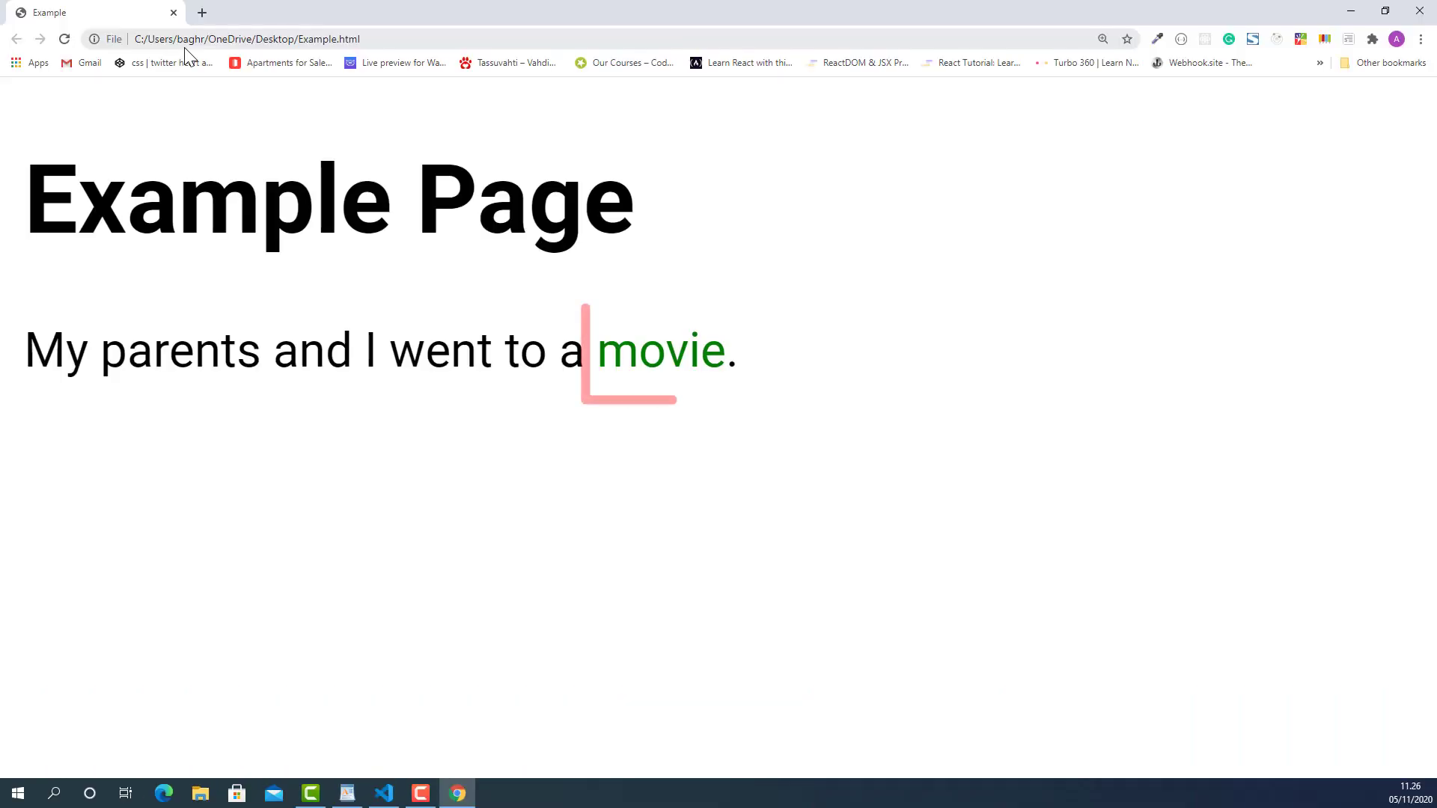